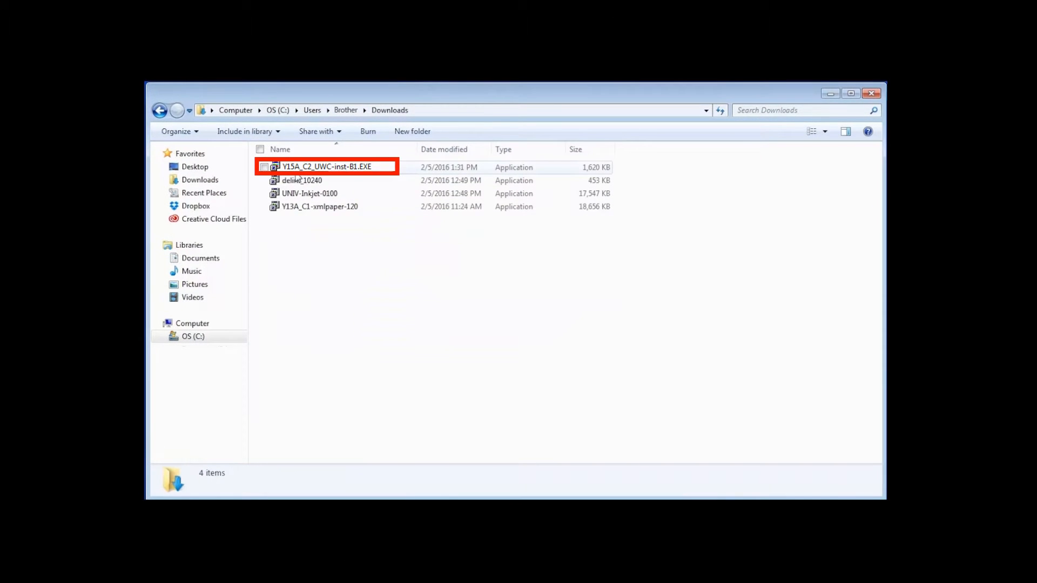
# Step: Run Y15A_C2_UWC-inst-B1.EXE from the Downloads folder
pyautogui.doubleClick(326, 167)
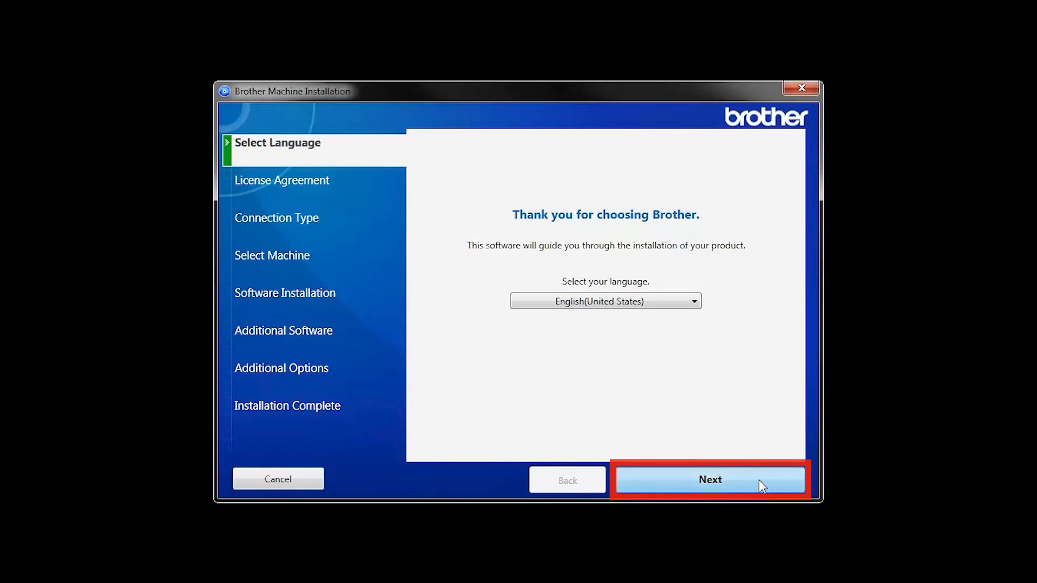
# Step: Keep English, accept the license, and pick Wireless Network Connection (Wi-Fi)
pyautogui.click(709, 480)
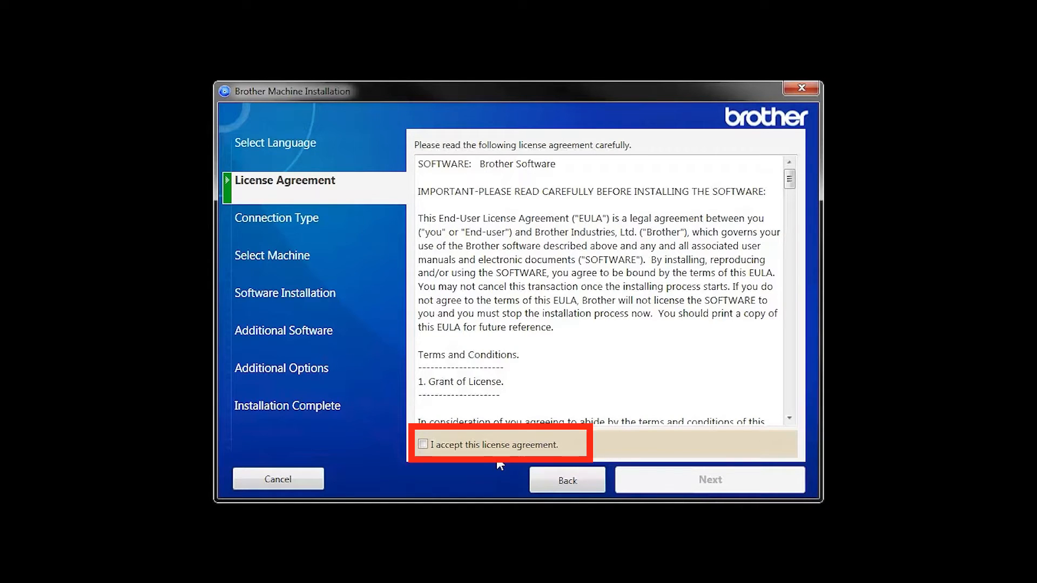
pyautogui.click(423, 445)
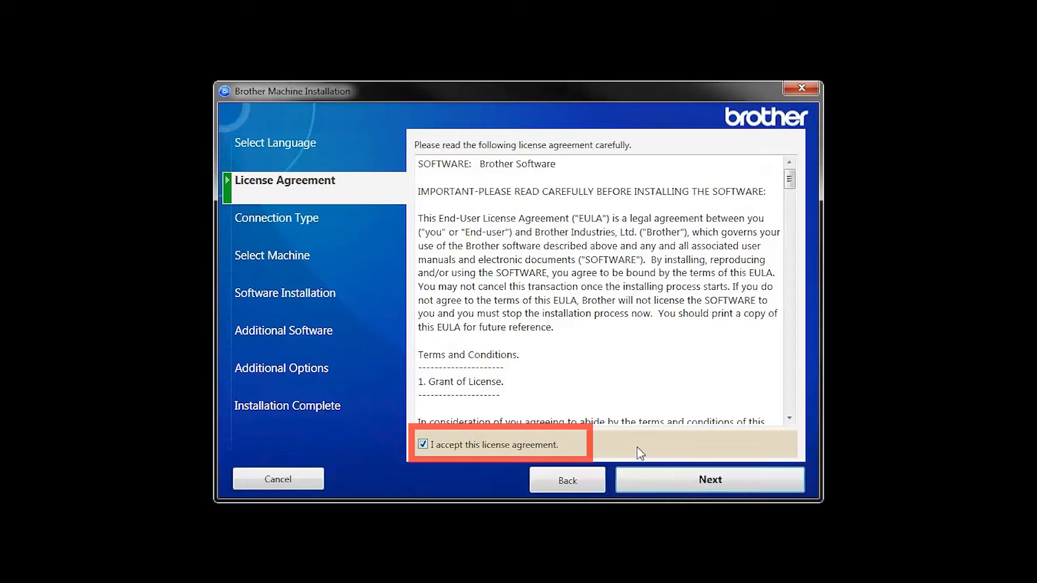
pyautogui.click(710, 480)
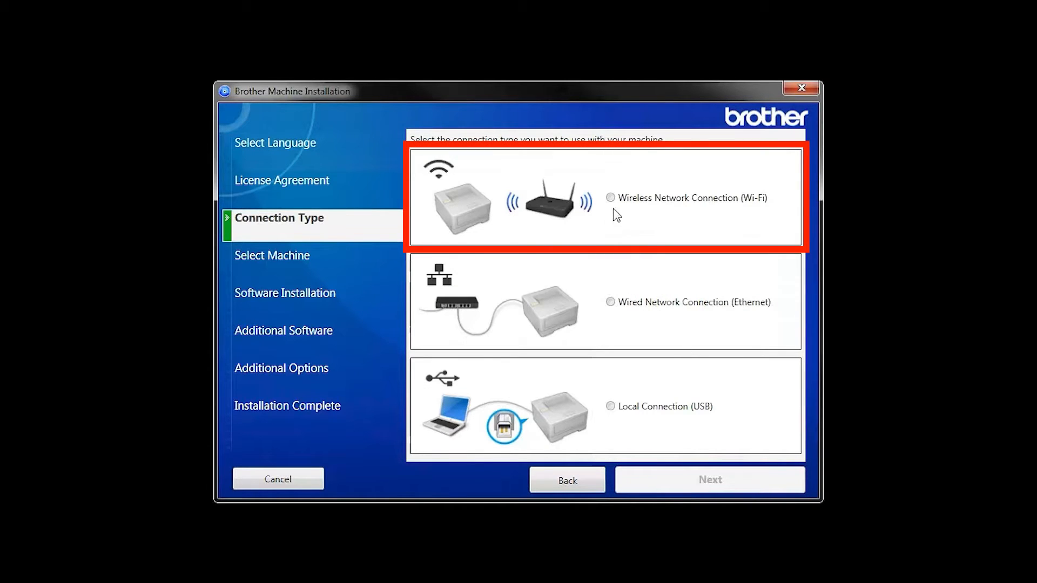
pyautogui.click(610, 198)
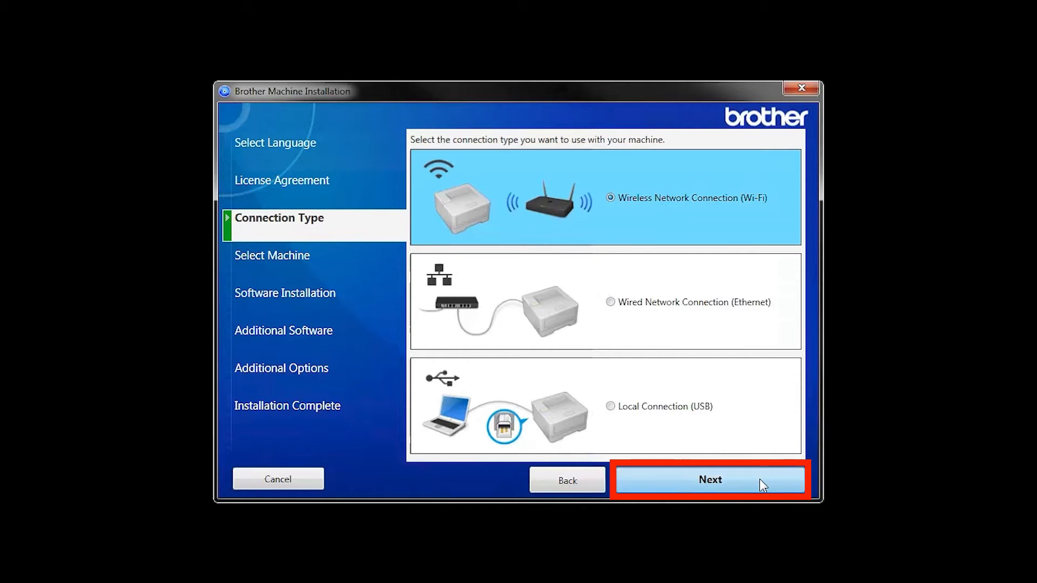
pyautogui.click(709, 480)
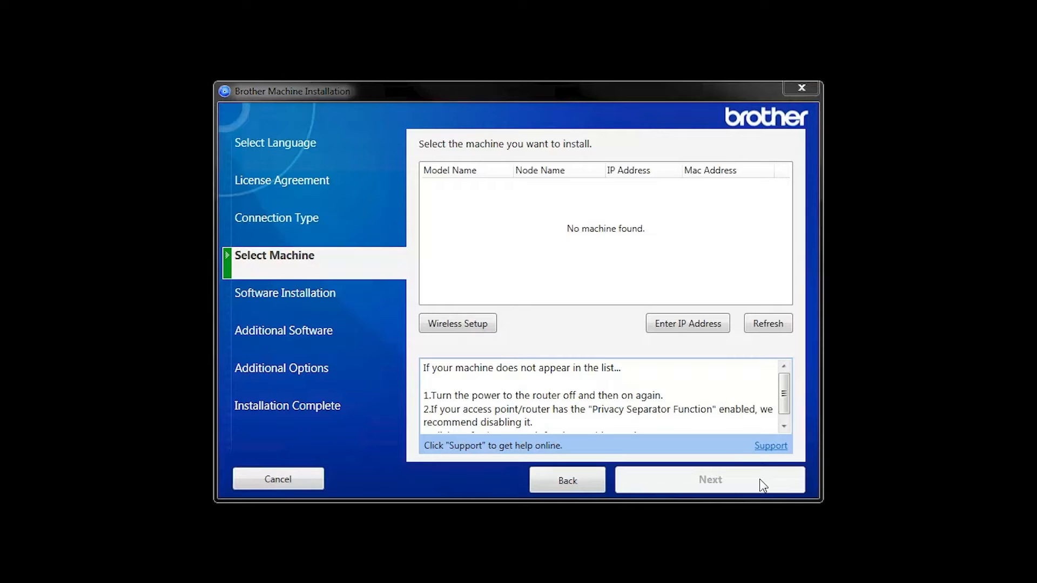
# Step: Run Wireless Setup and confirm connecting the printer to the router_name network
pyautogui.click(458, 324)
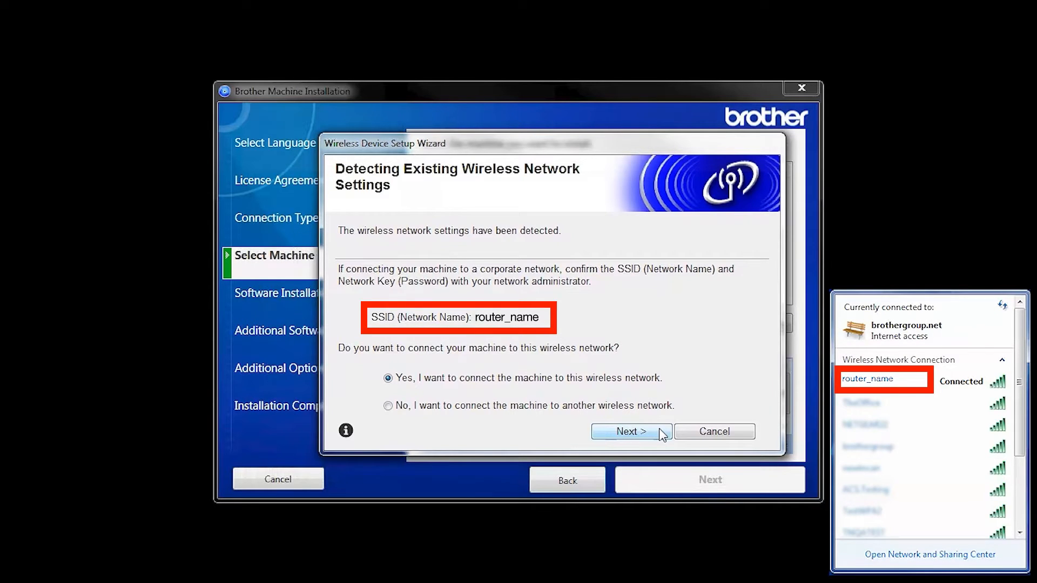
pyautogui.click(630, 431)
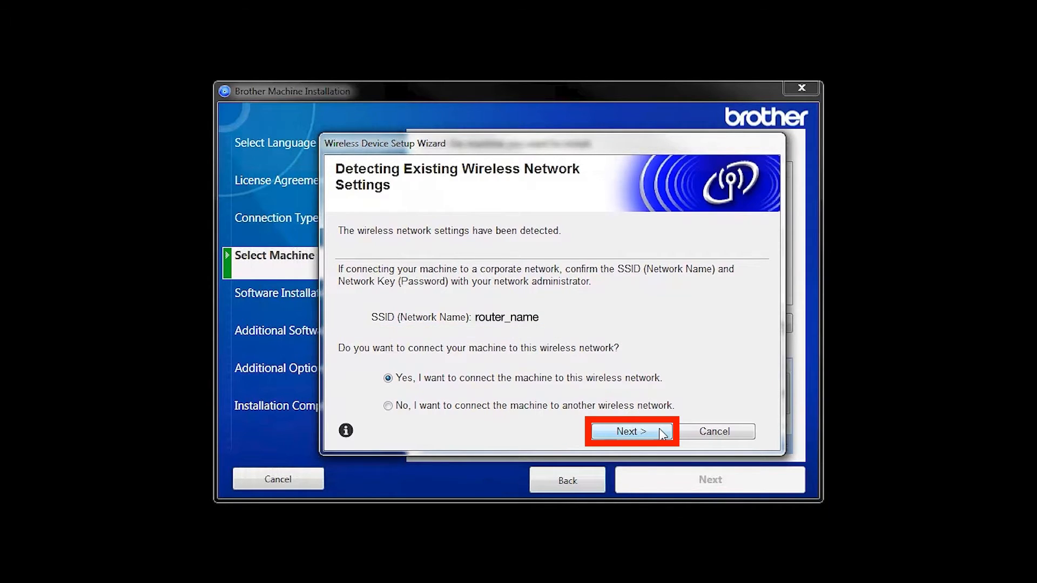
pyautogui.click(627, 431)
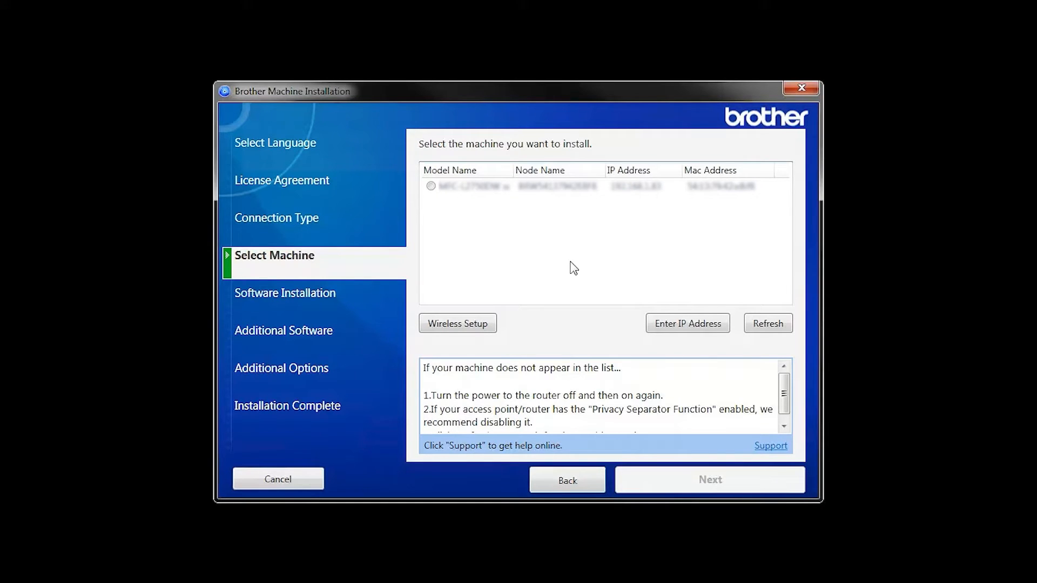
# Step: Refresh the machine list and rerun Wireless Setup until Failed to Connect appears
pyautogui.click(766, 323)
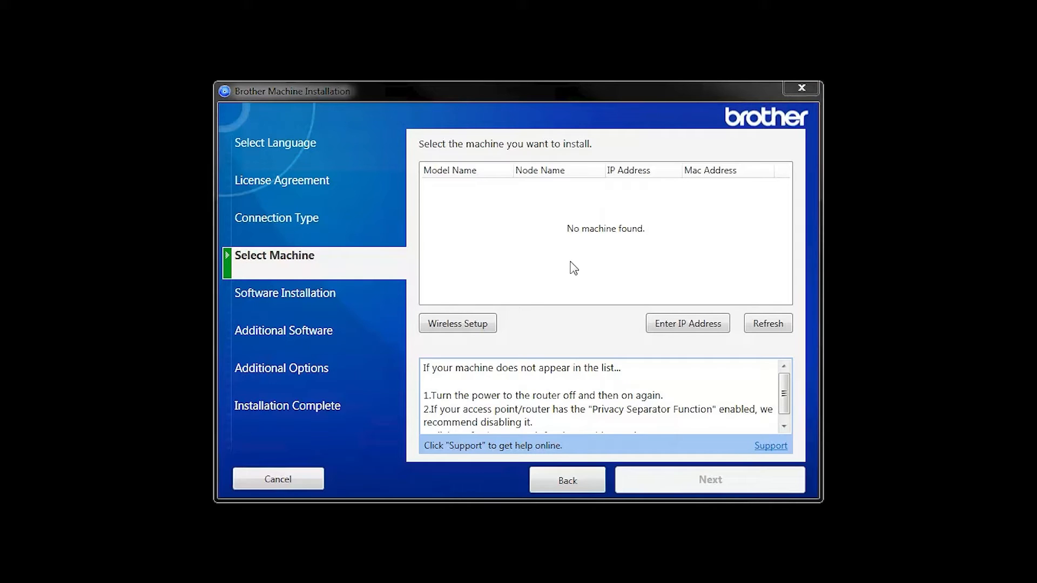
pyautogui.click(457, 323)
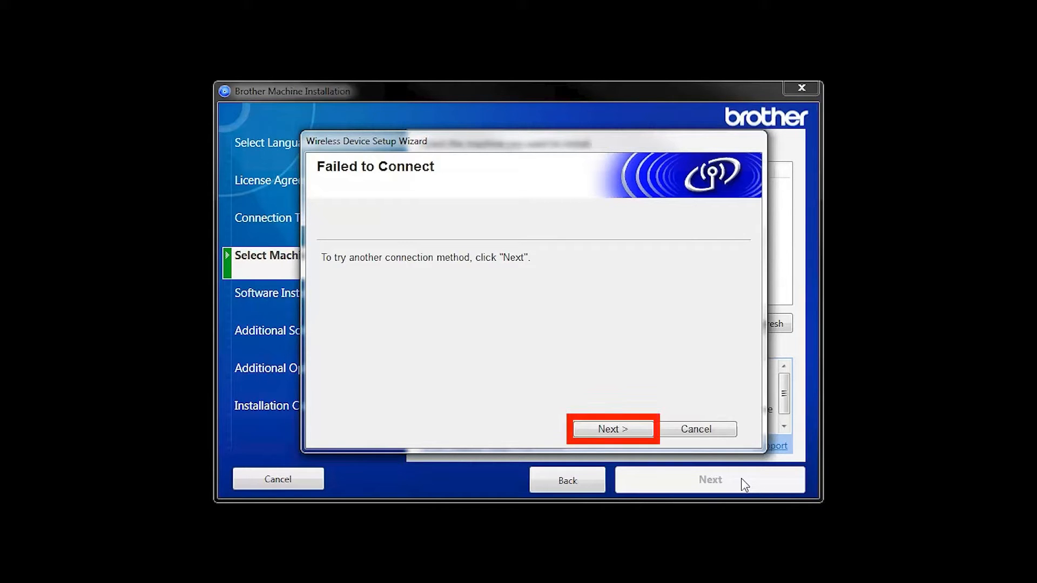
# Step: Choose another setup method, answering 'No, I do not have a USB cable'
pyautogui.click(611, 428)
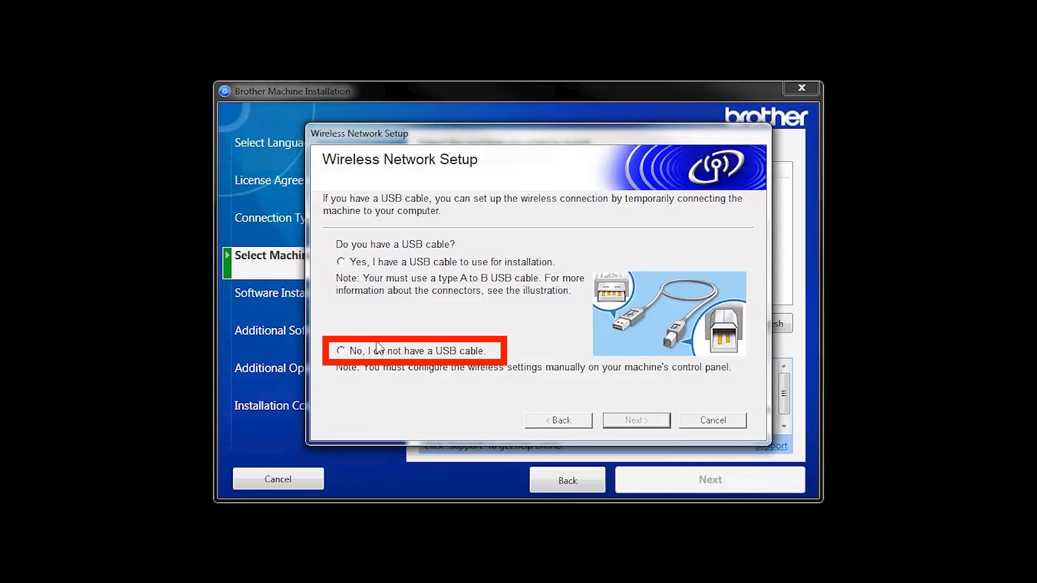
pyautogui.click(341, 350)
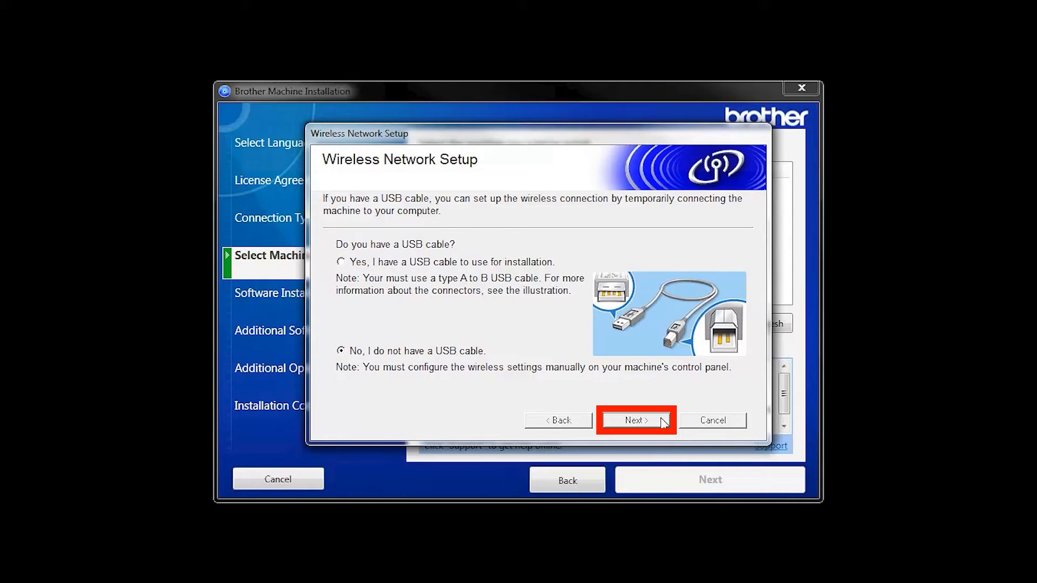
pyautogui.click(635, 420)
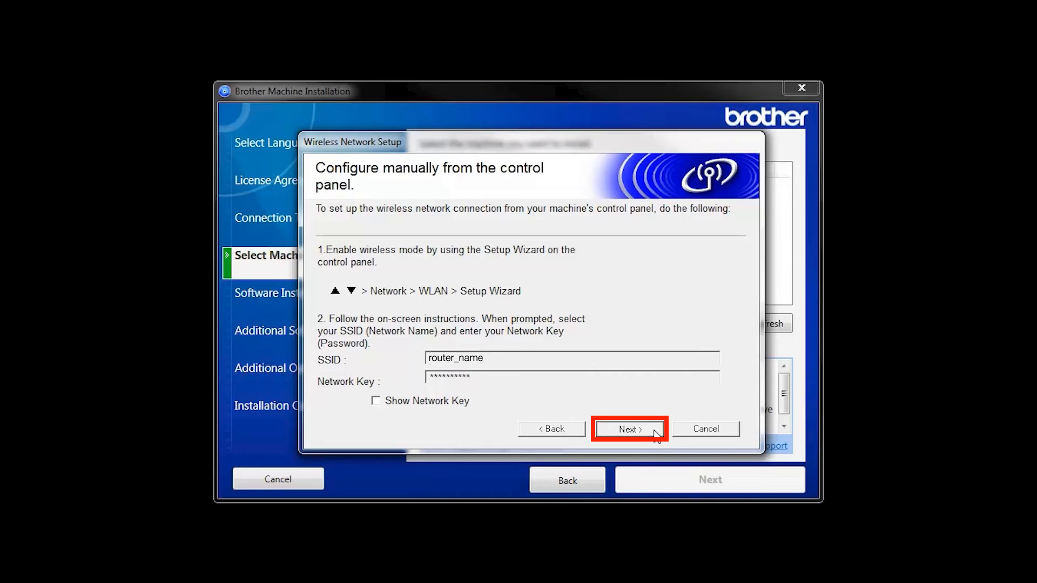
# Step: Tick 'Checked and confirmed' for the Connected status so the printer is selected
pyautogui.click(627, 428)
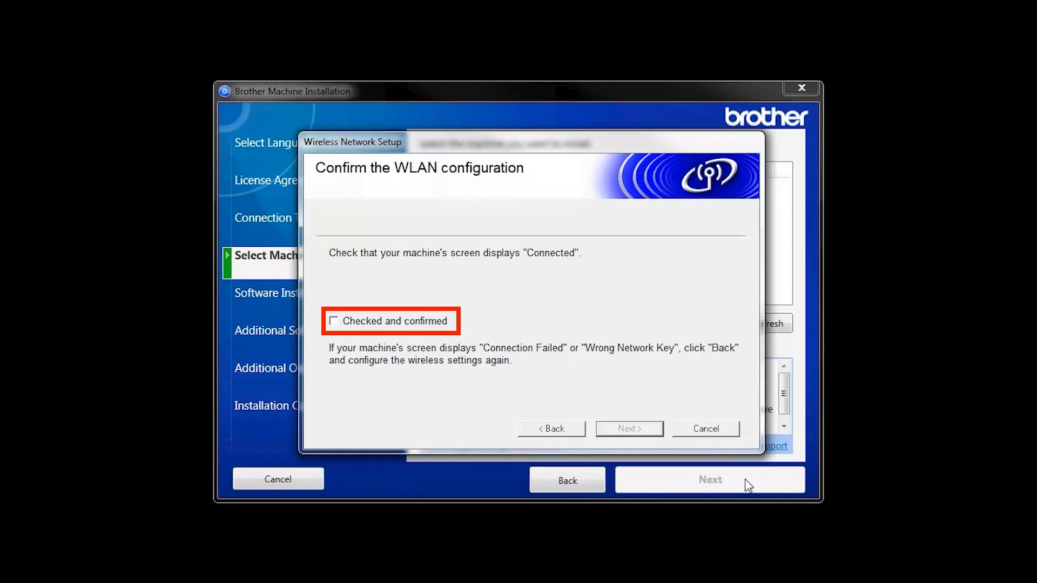
pyautogui.click(333, 321)
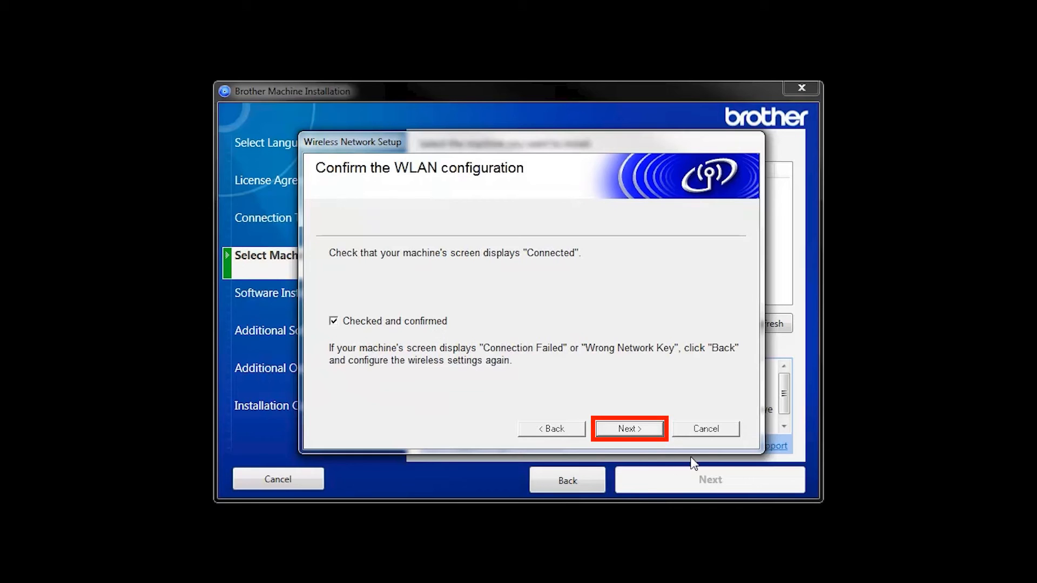
pyautogui.click(627, 428)
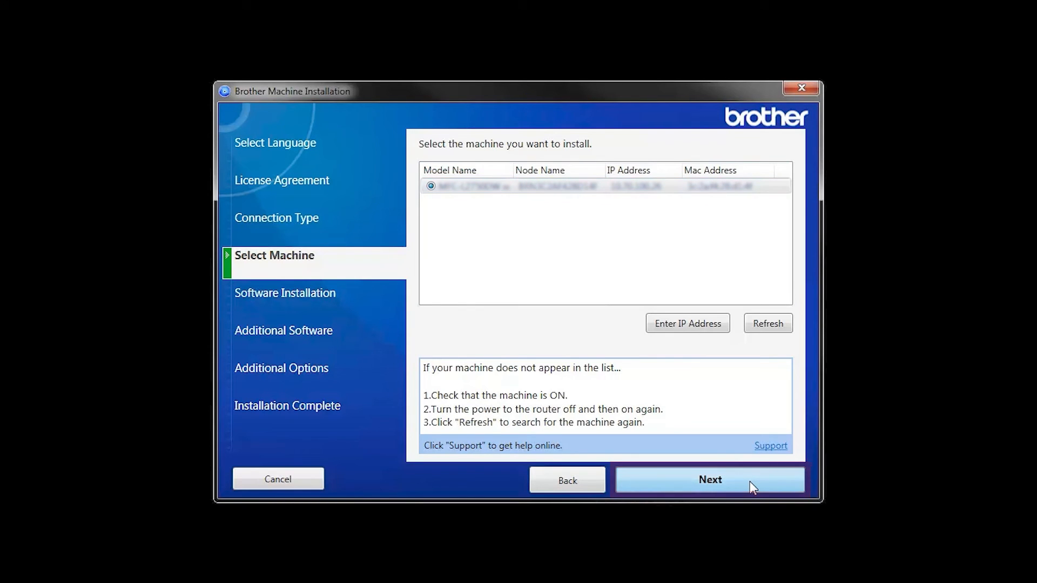
# Step: Proceed with the found printer using the Standard (Recommended) installation type
pyautogui.click(709, 480)
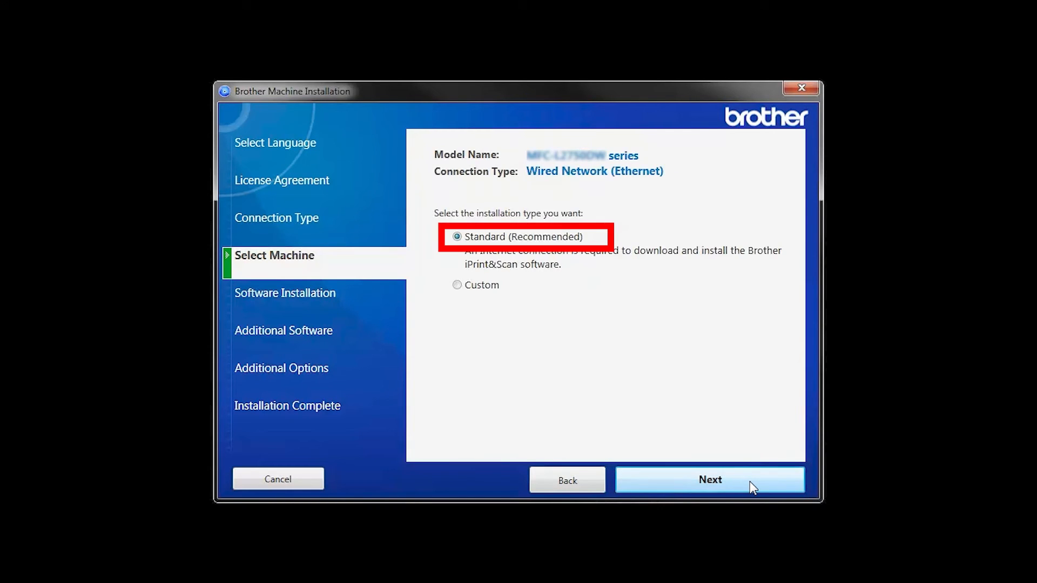
pyautogui.click(709, 479)
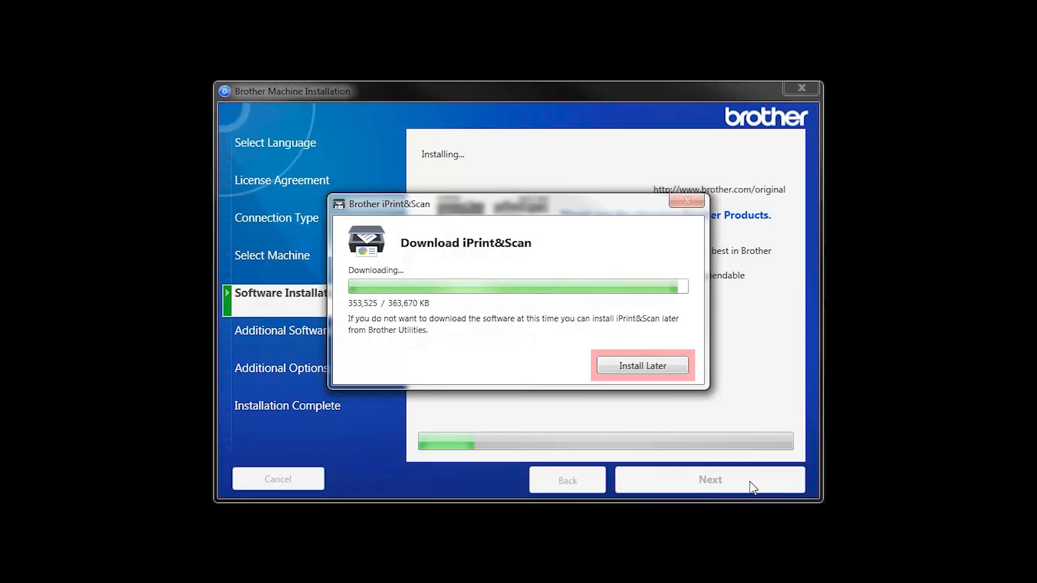
# Step: Choose Install Later for iPrint&Scan and skip past Additional Options
pyautogui.click(641, 365)
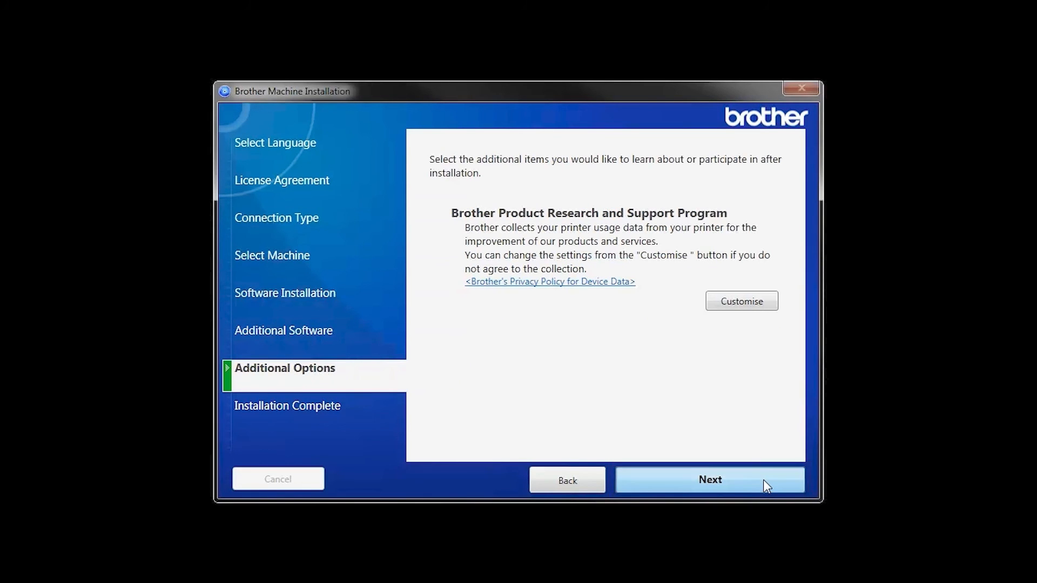
pyautogui.click(709, 479)
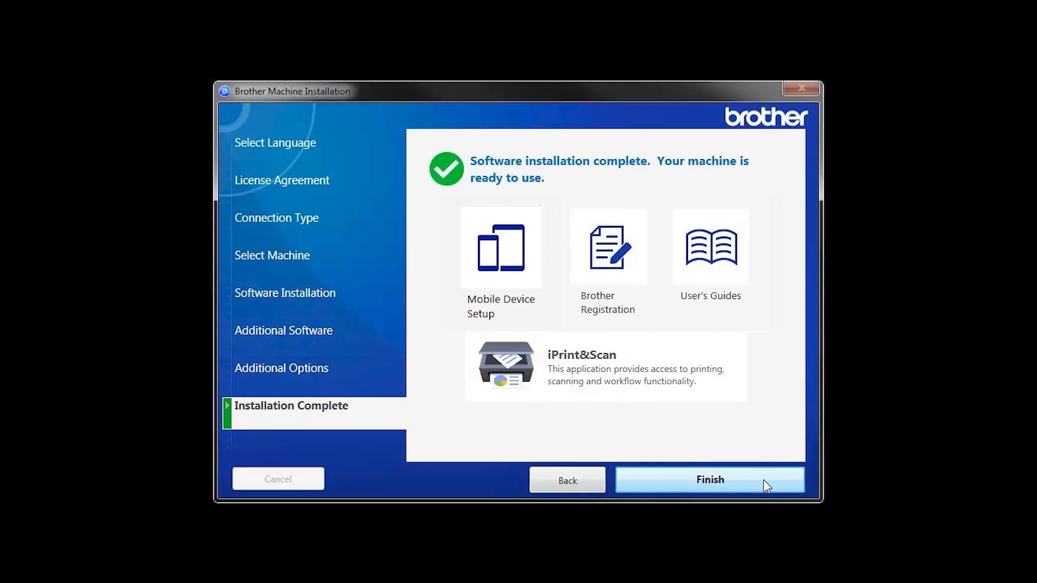